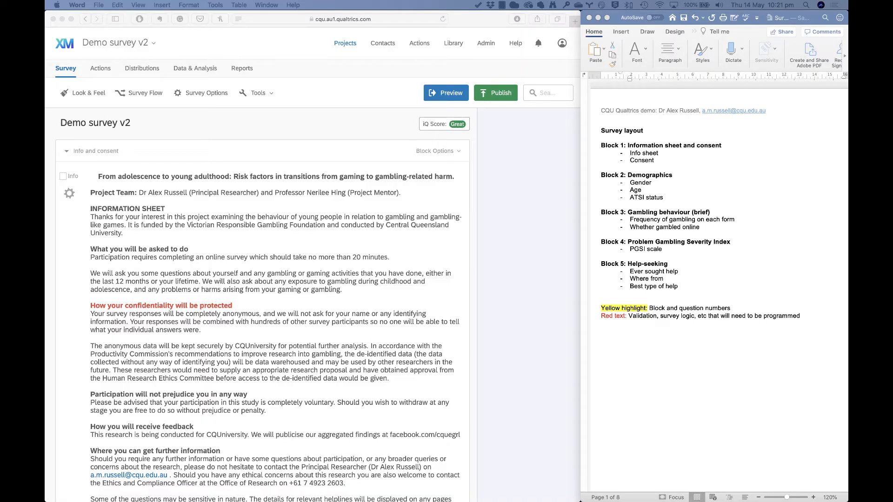
Bring the Qualtrics survey editor forward and go into its Look & Feel settings.
click(220, 149)
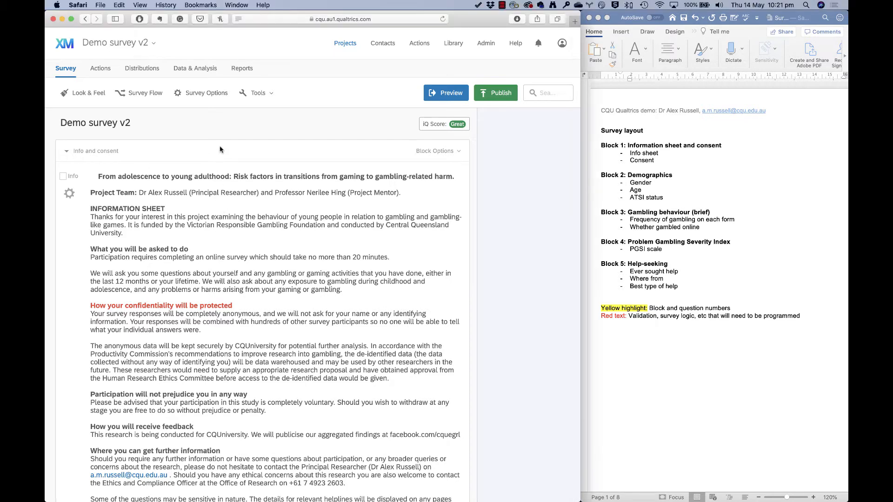
click(82, 92)
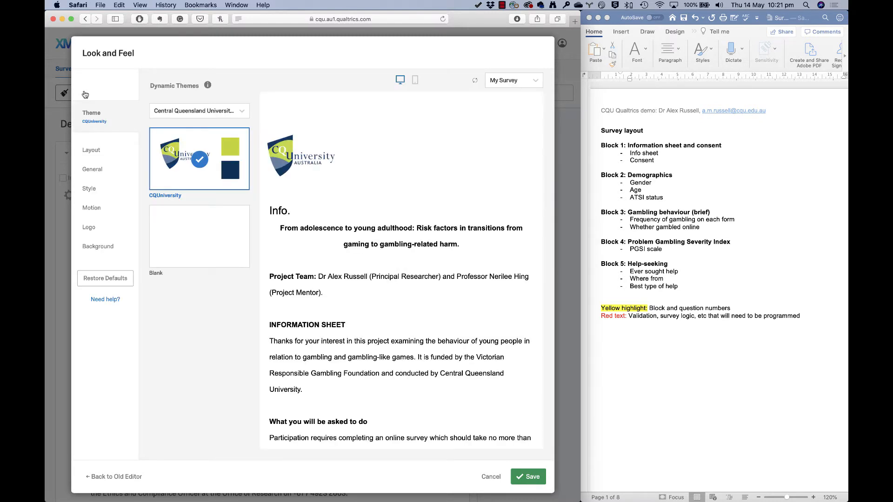
mouse_move(175, 151)
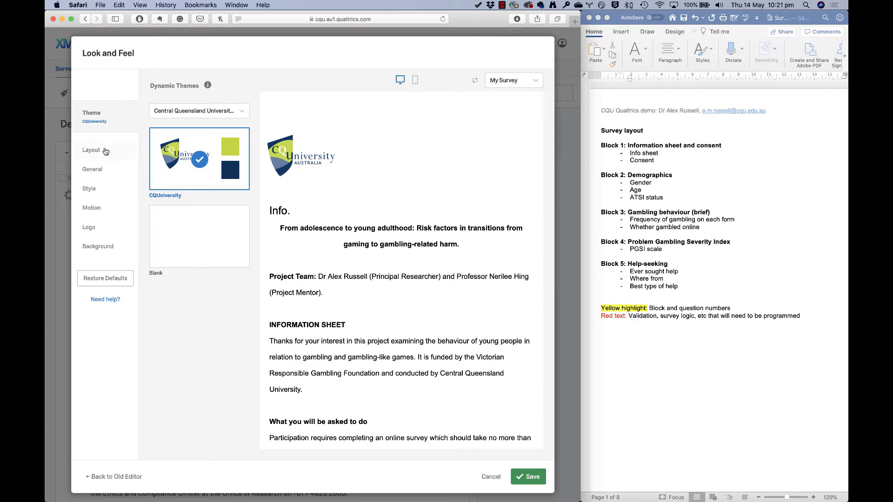
mouse_move(100, 169)
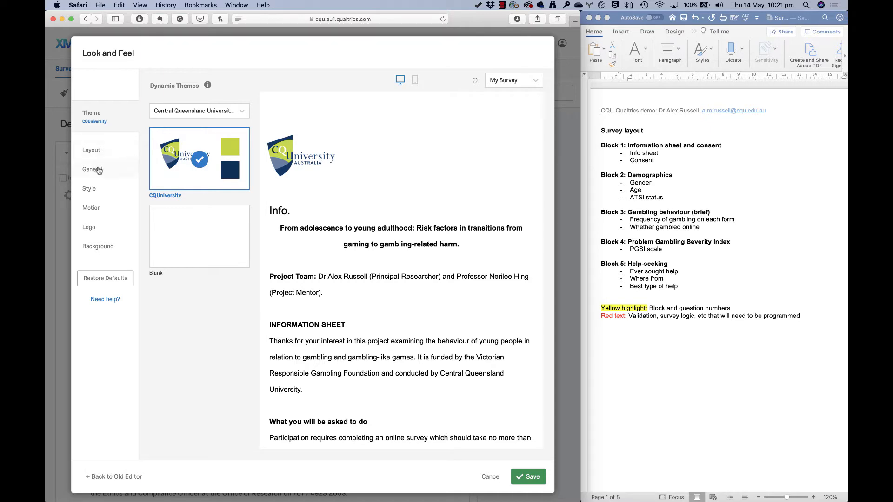
In General look and feel, set the progress bar to With Text positioned at the Top and save.
click(92, 169)
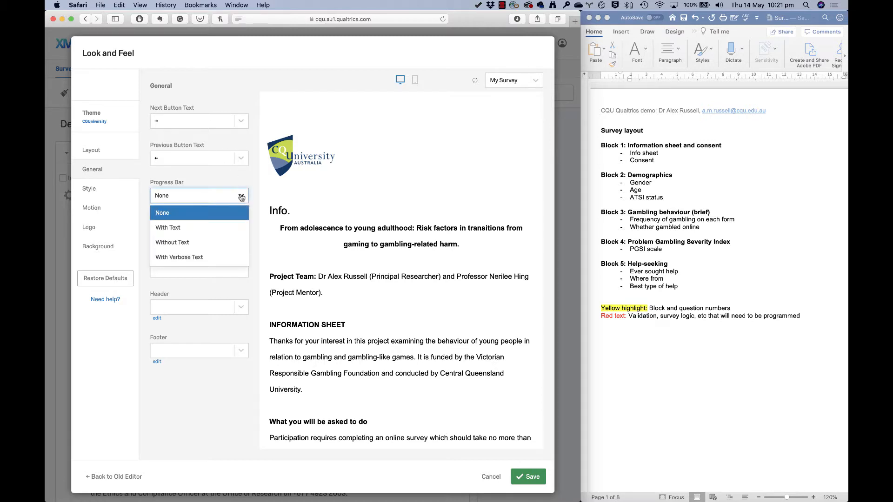
click(169, 227)
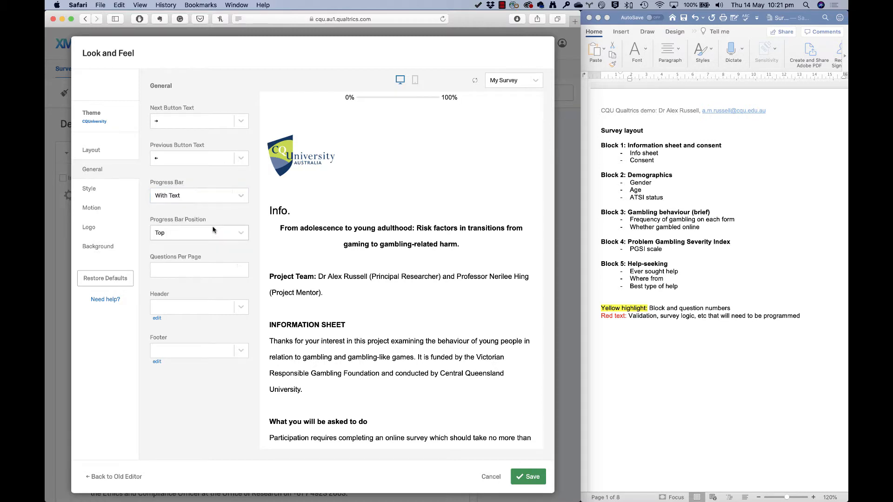
mouse_move(374, 107)
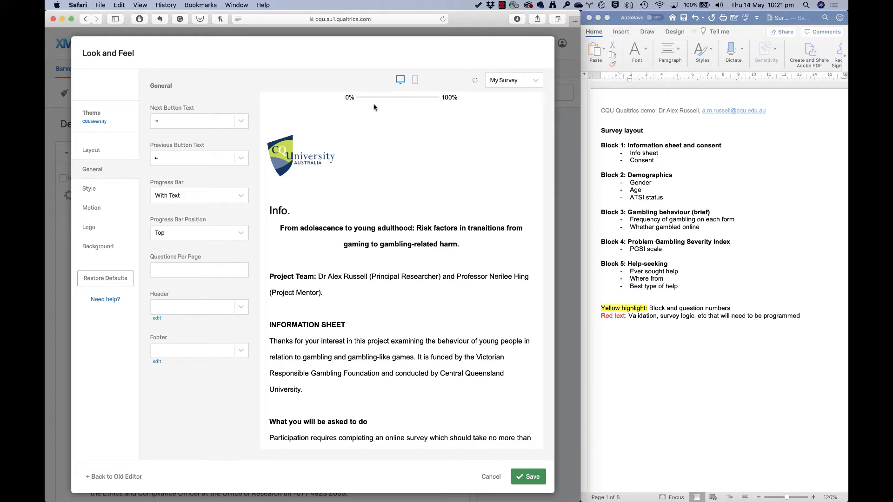
mouse_move(259, 211)
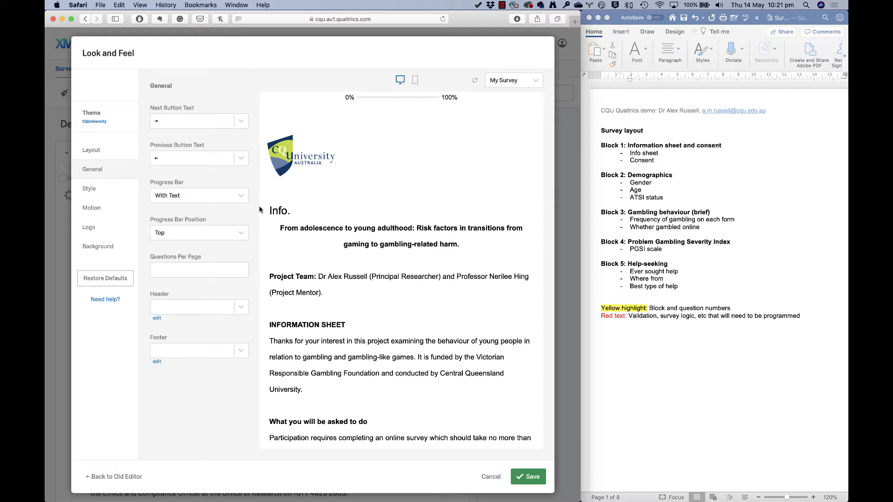
mouse_move(294, 229)
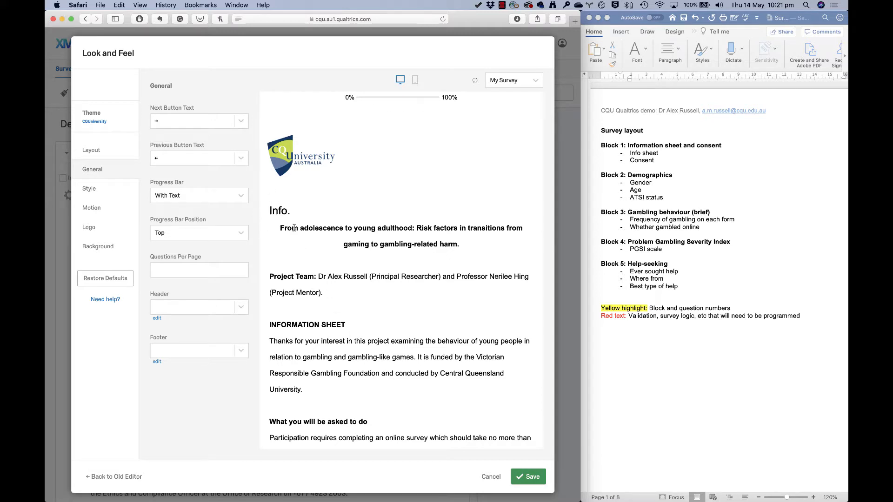
scroll(down, 3)
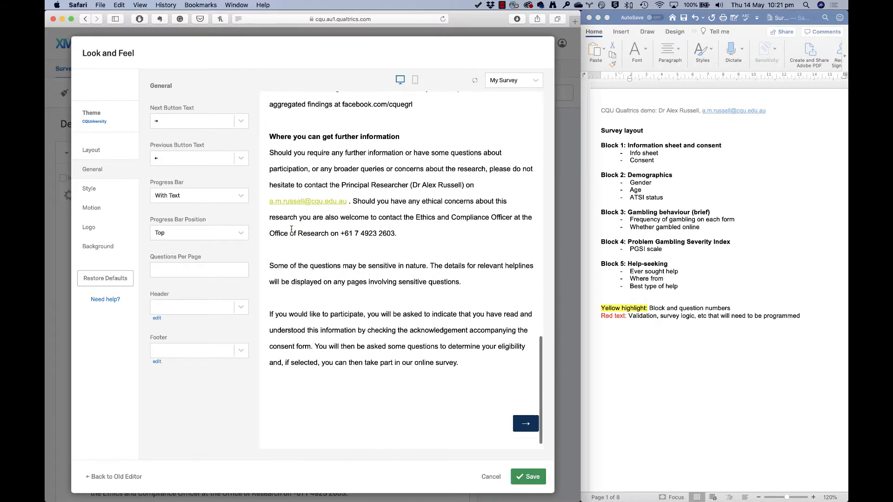
scroll(down, 3)
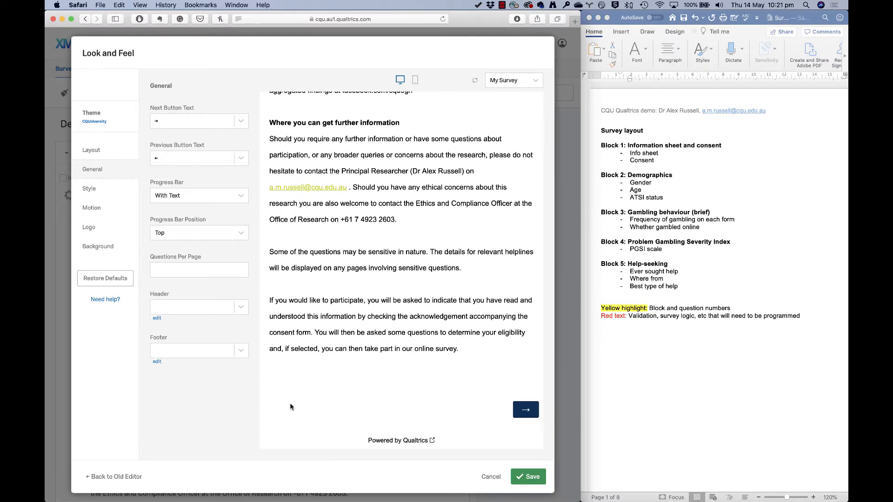
scroll(up, 3)
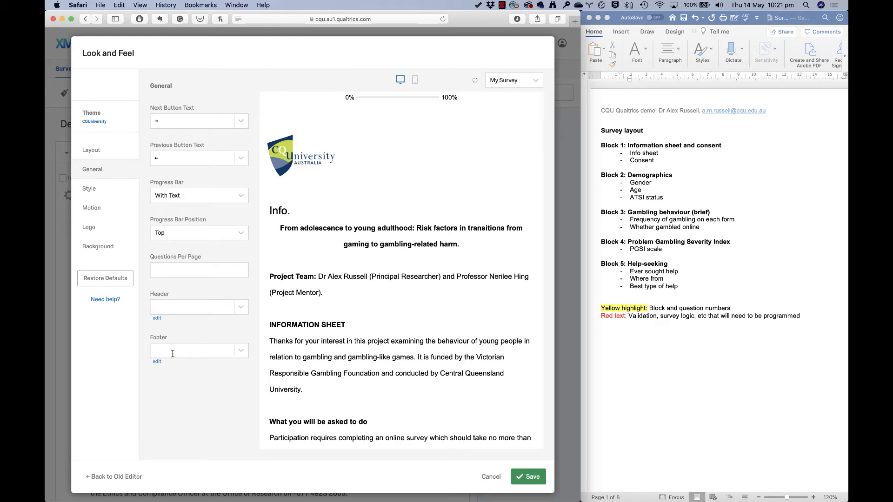
click(193, 351)
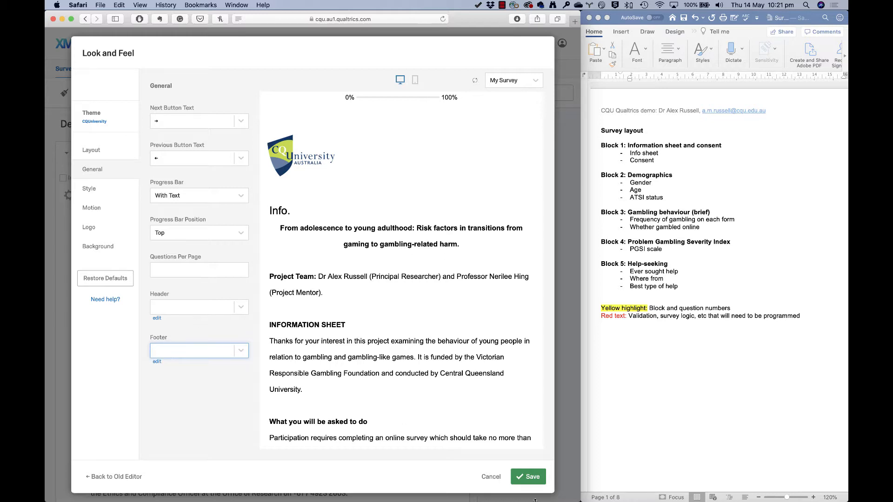
click(528, 476)
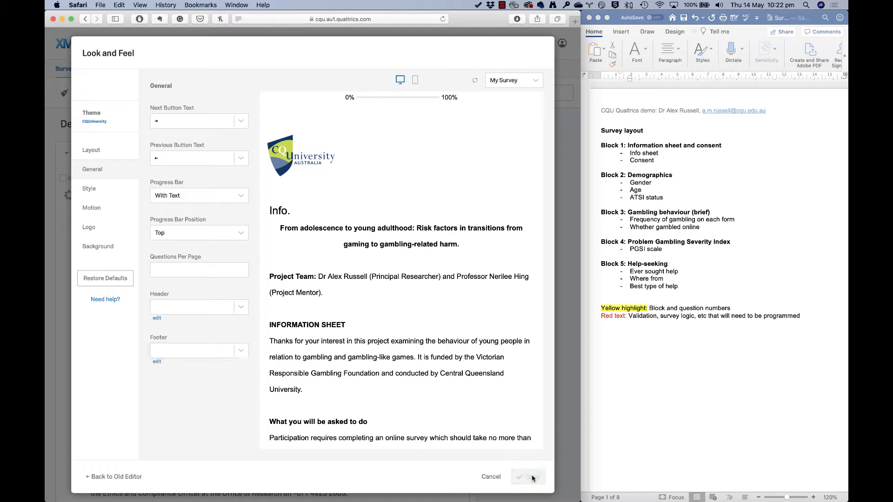
In Survey Options, turn off the Back Button and Show Question Numbers.
click(517, 476)
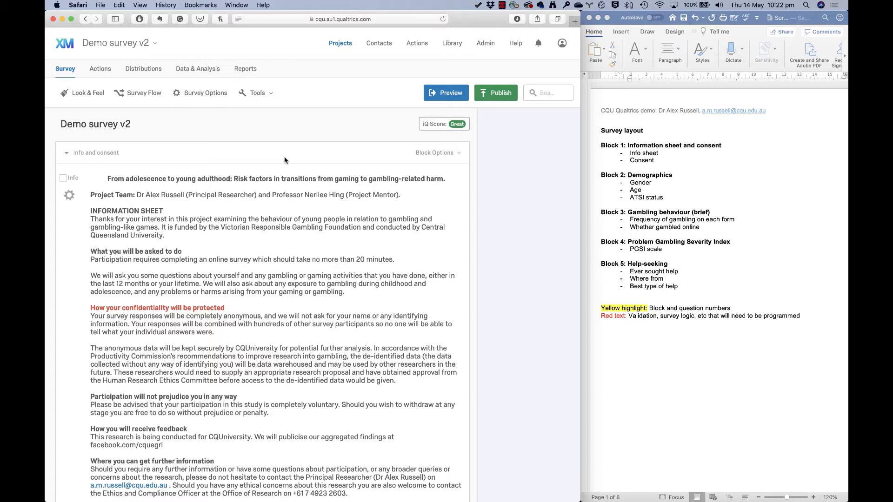
click(204, 93)
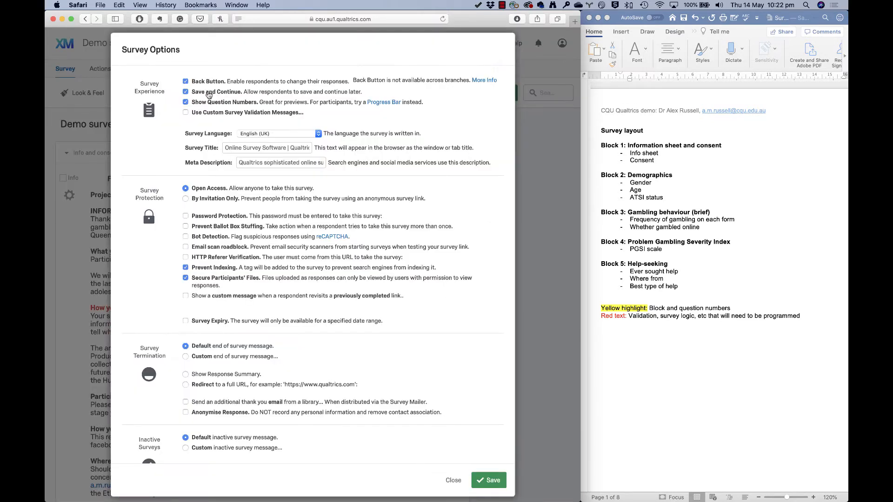
click(185, 81)
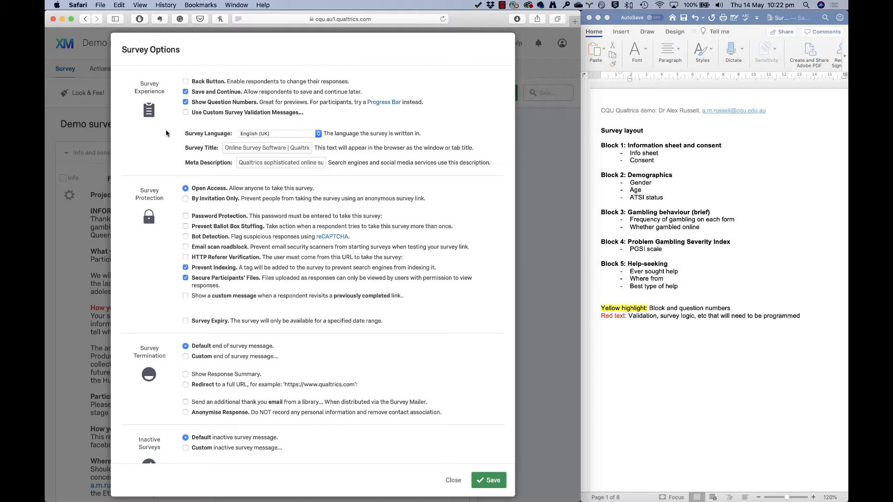
click(185, 102)
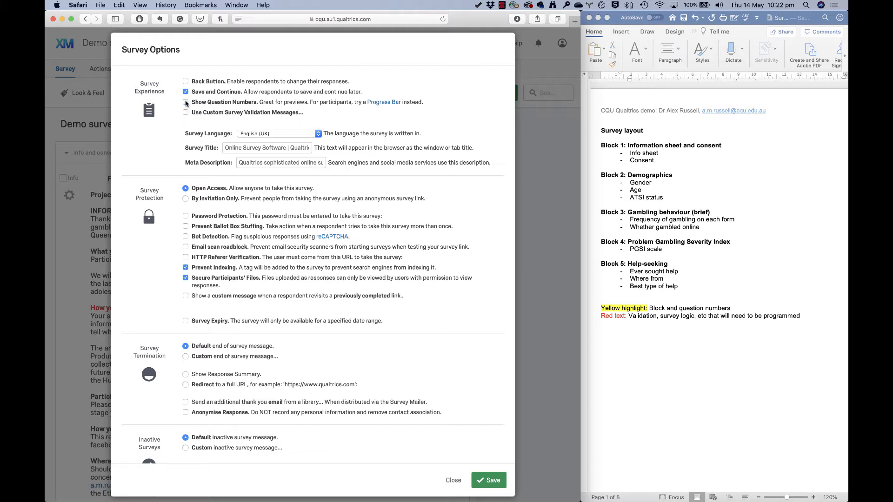
click(185, 102)
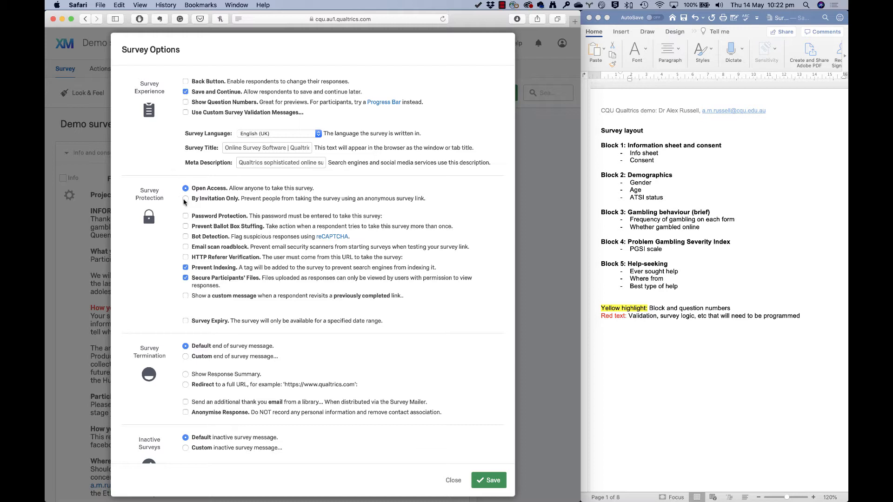
mouse_move(186, 218)
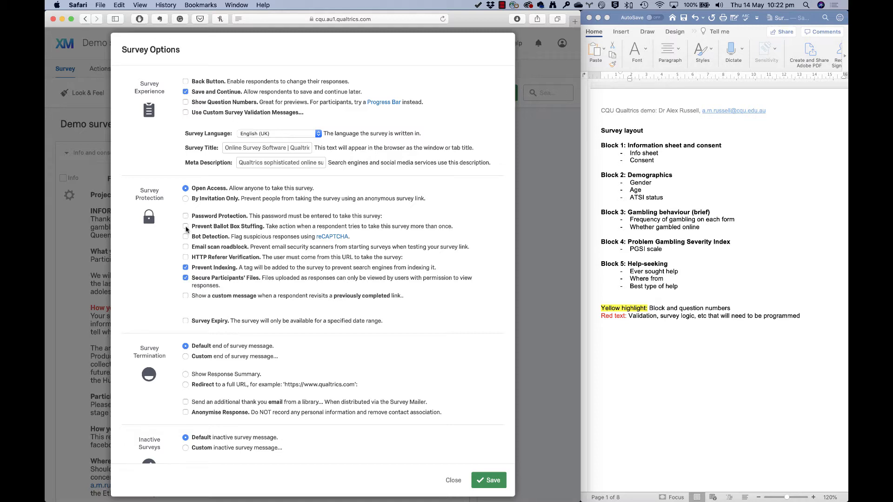
Under Survey Protection, enable Prevent Ballot Box Stuffing and Bot Detection.
click(186, 227)
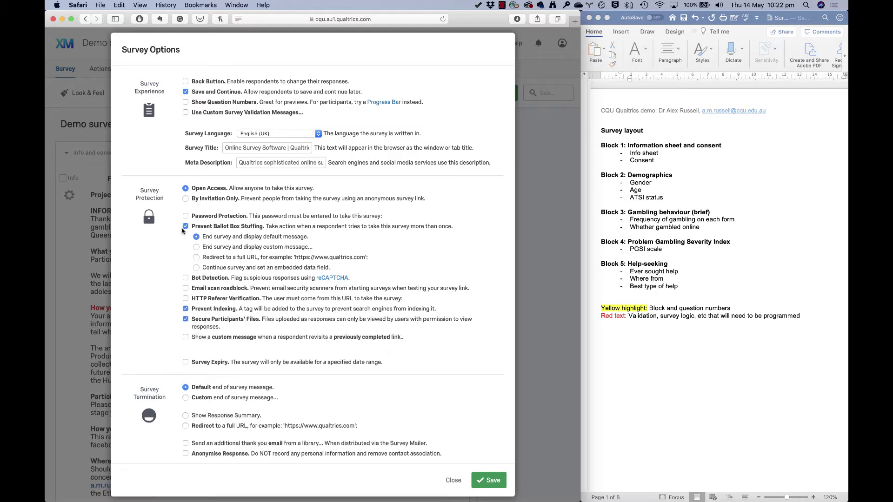
mouse_move(170, 237)
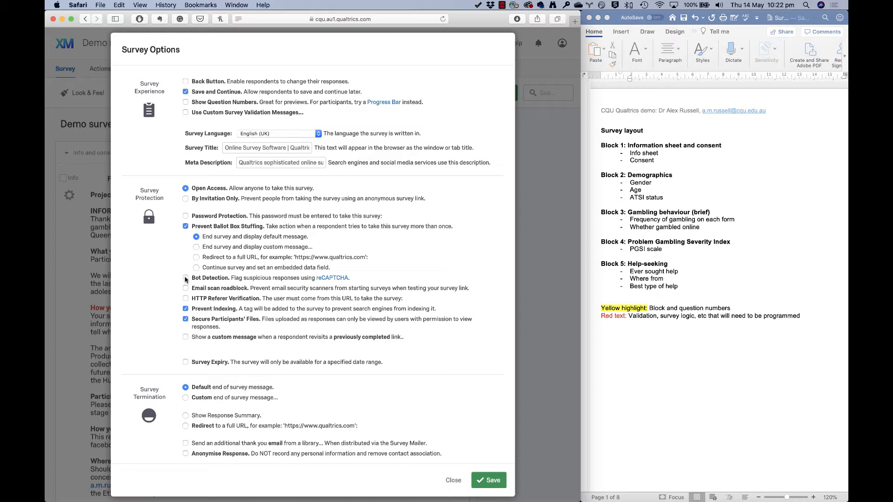
click(185, 278)
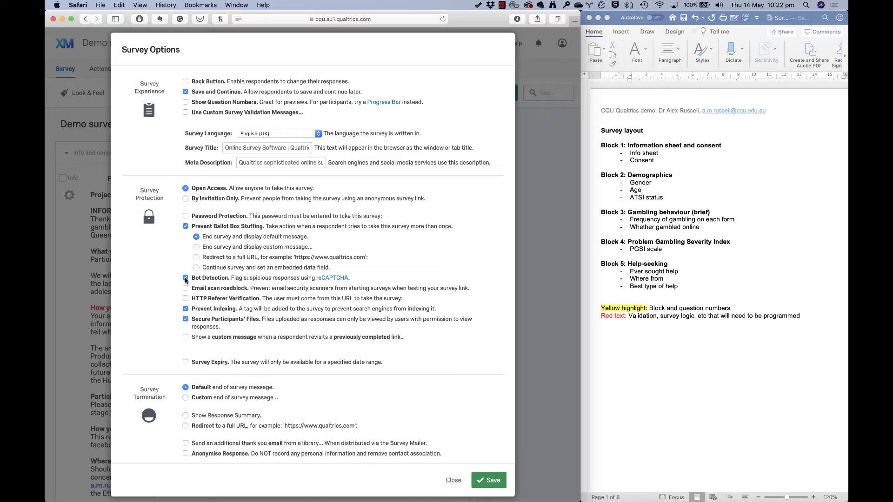
Under Partial Completion, record in-progress responses 1 week after the respondent's last activity.
scroll(down, 3)
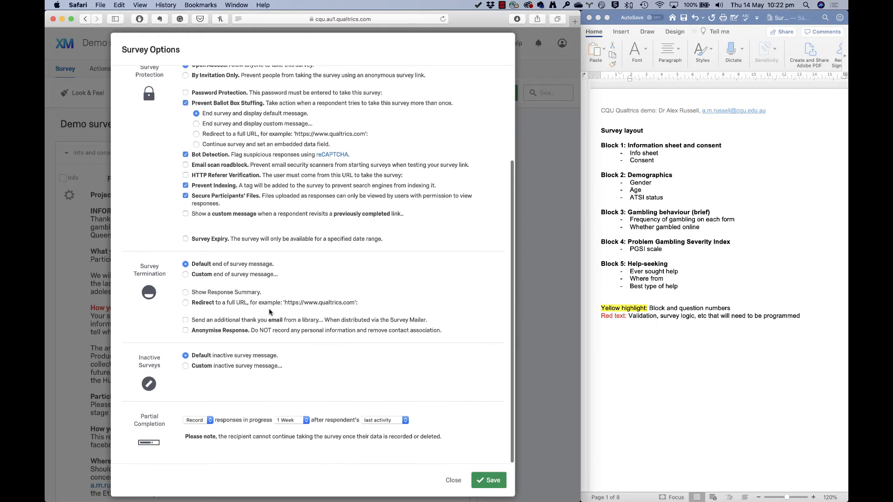
mouse_move(211, 397)
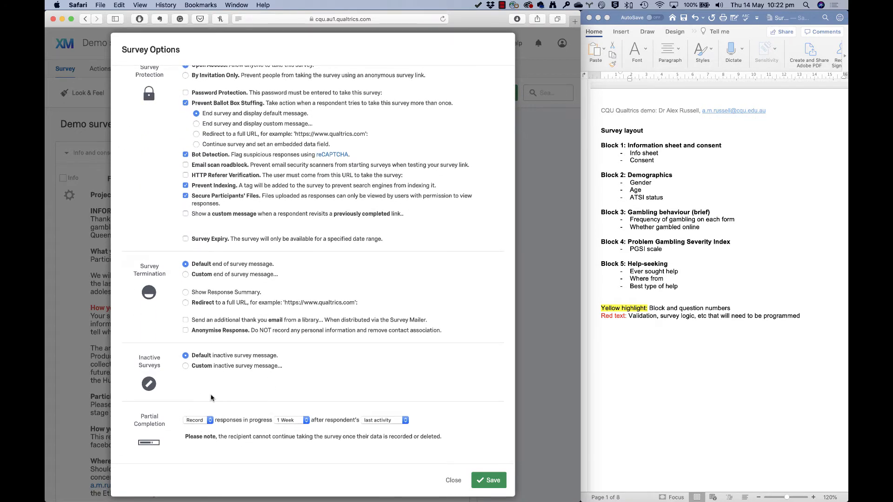
mouse_move(171, 434)
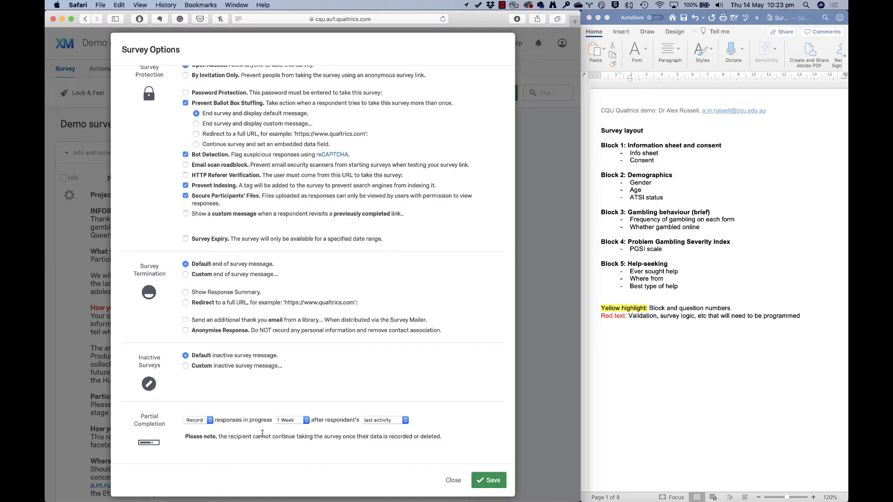
click(287, 420)
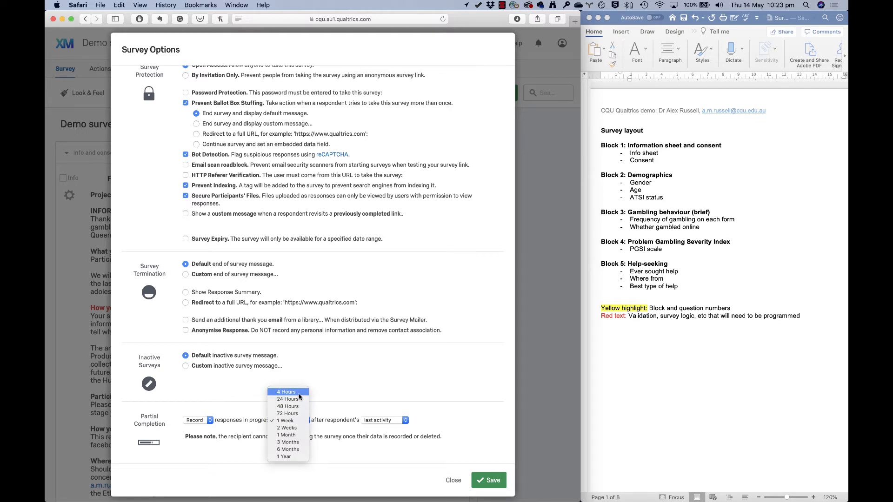
click(285, 420)
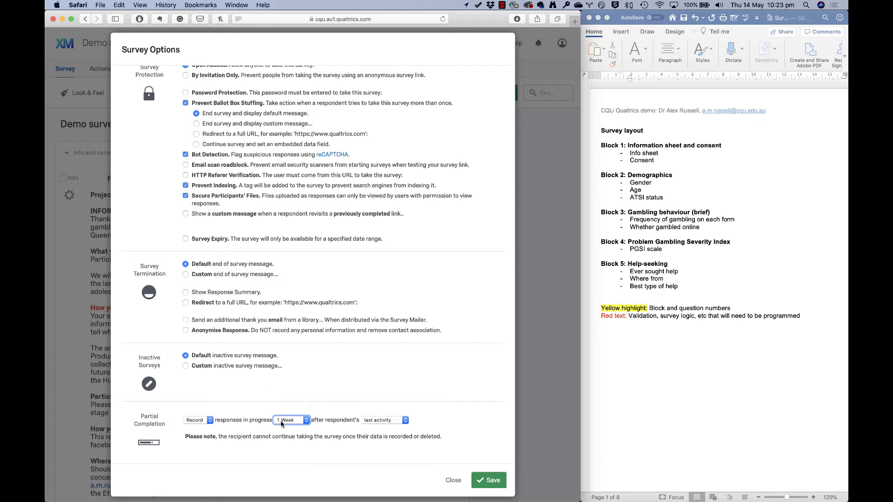
mouse_move(296, 444)
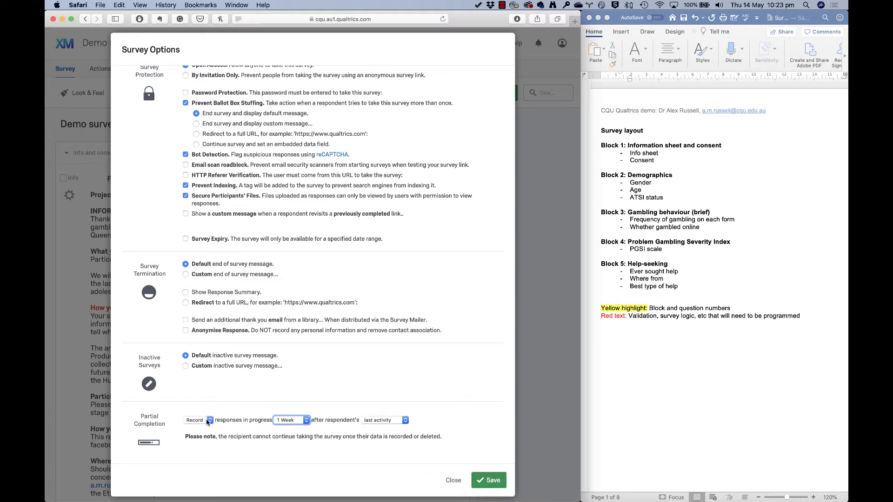
click(196, 420)
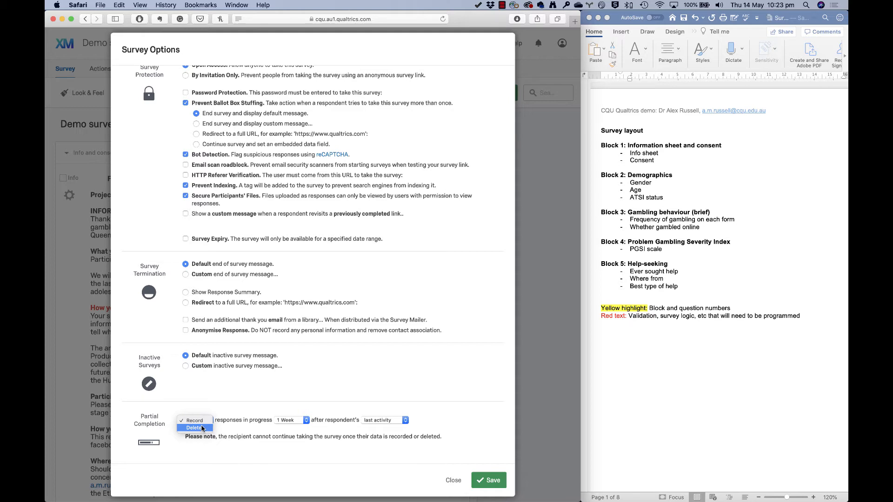
click(194, 420)
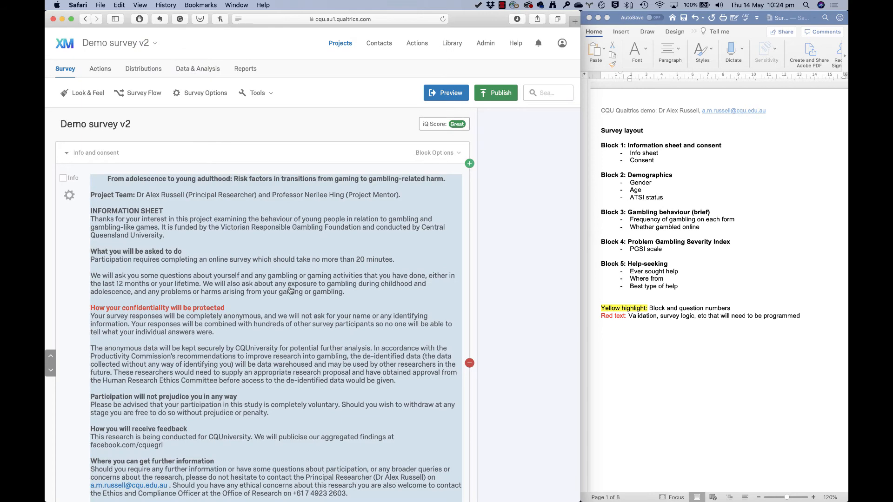
mouse_move(290, 291)
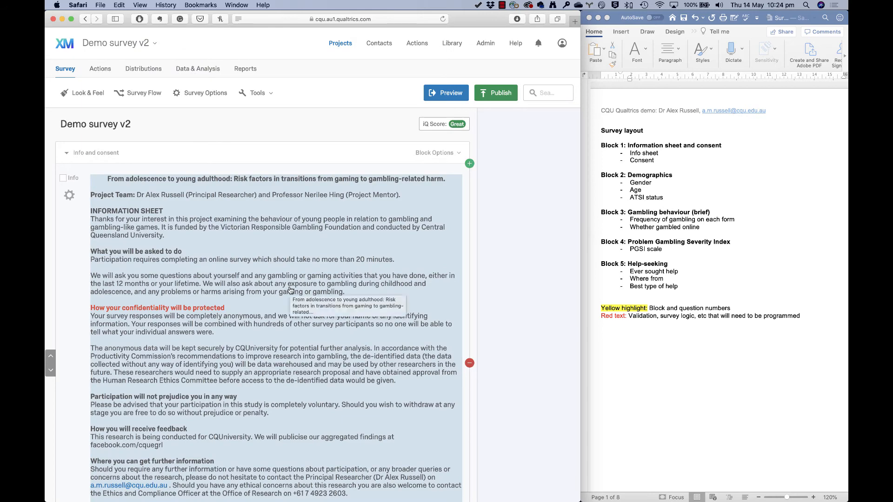
mouse_move(207, 159)
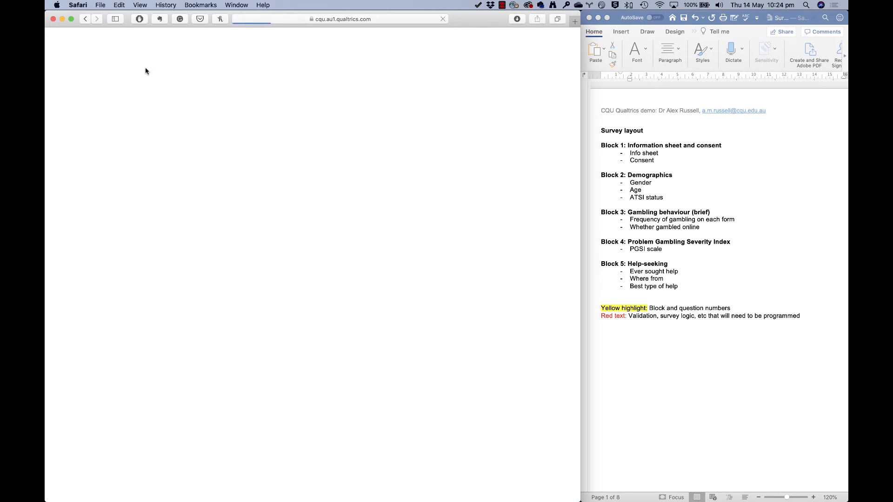
Go to the survey's Distributions page.
click(142, 67)
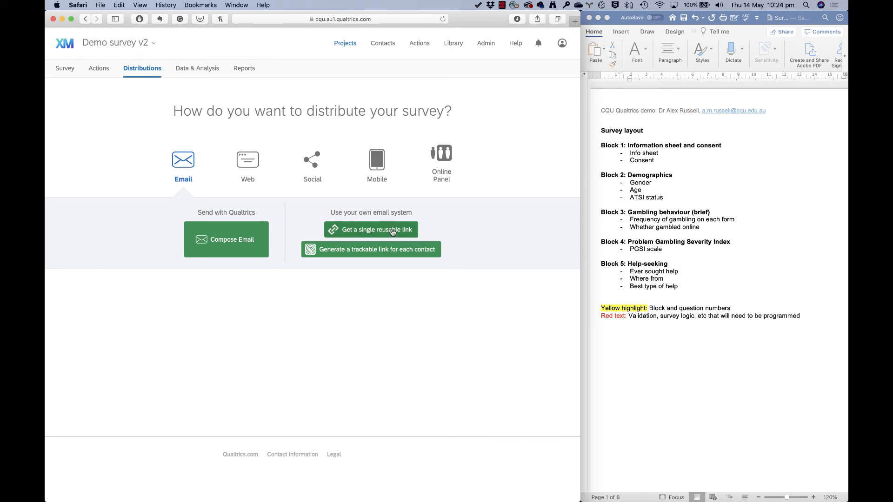
Get a single reusable anonymous link and select its full URL for copying.
click(371, 230)
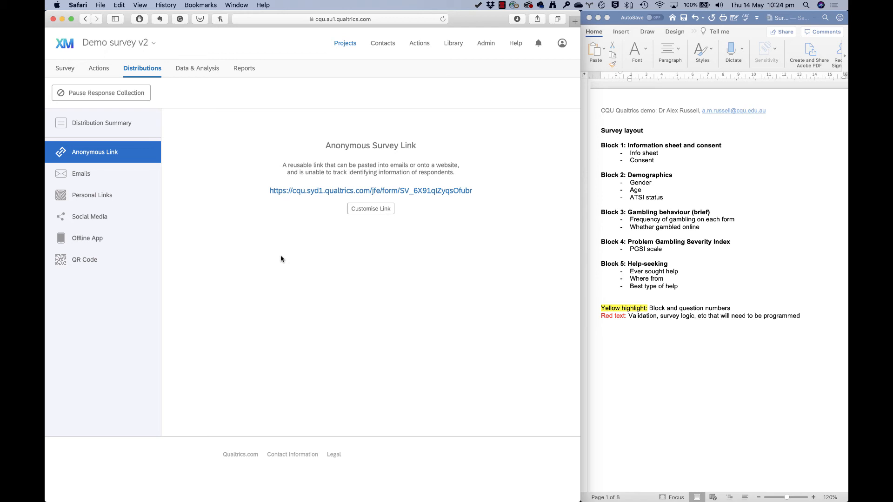
mouse_move(260, 197)
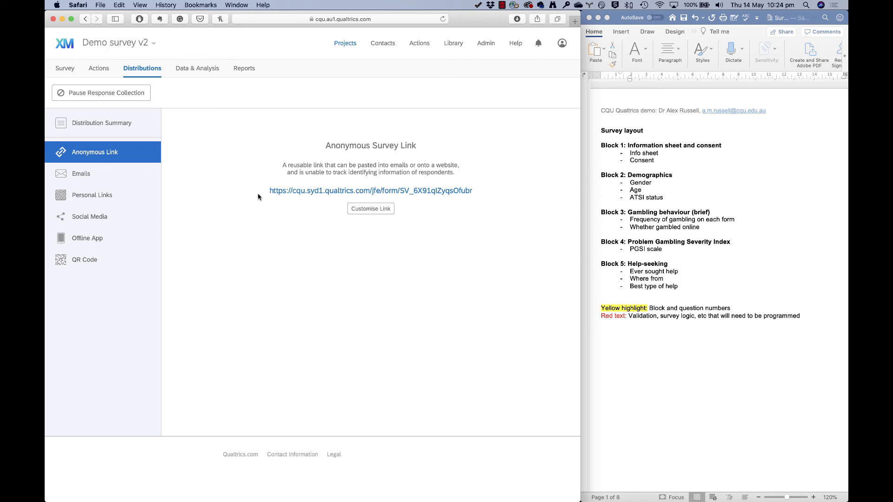
triple_click(371, 190)
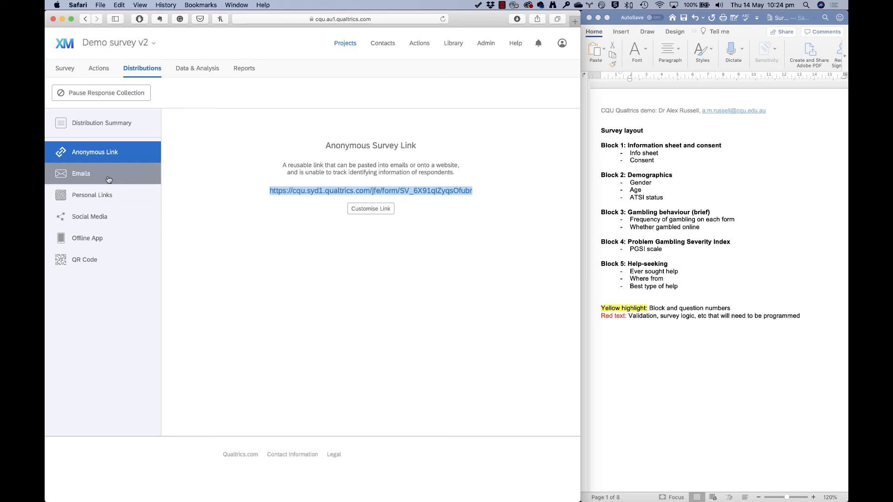
click(81, 174)
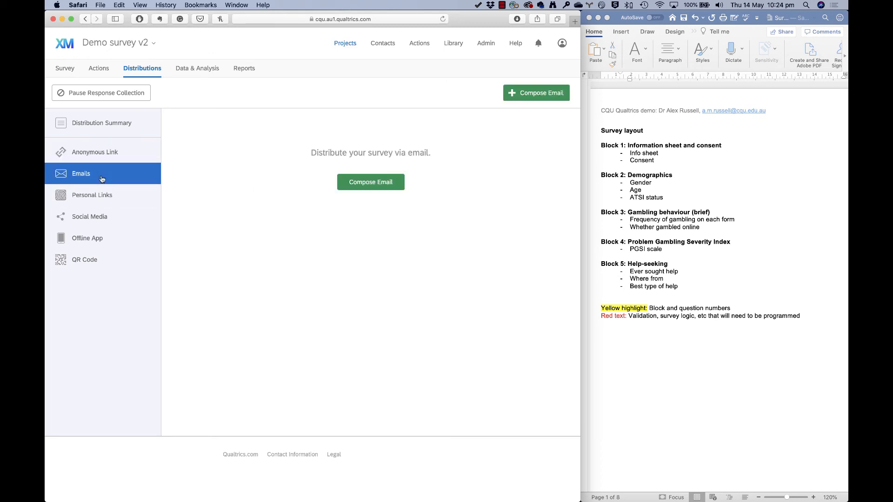
mouse_move(431, 47)
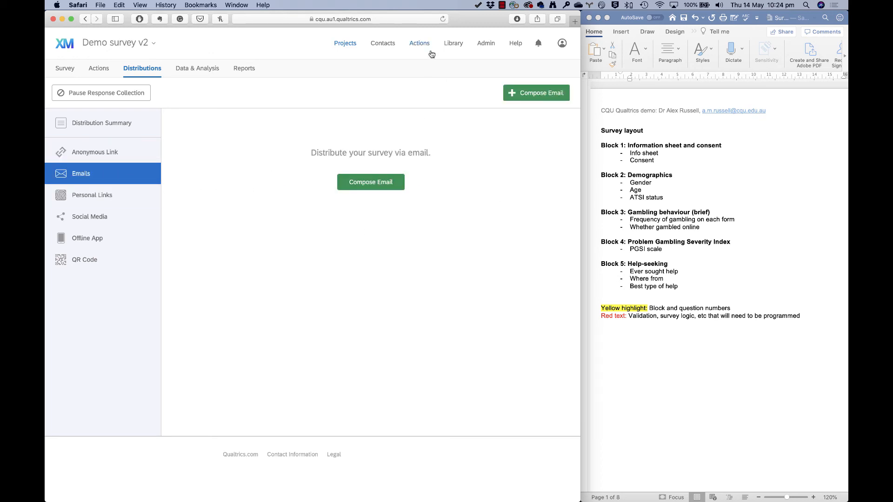
mouse_move(366, 62)
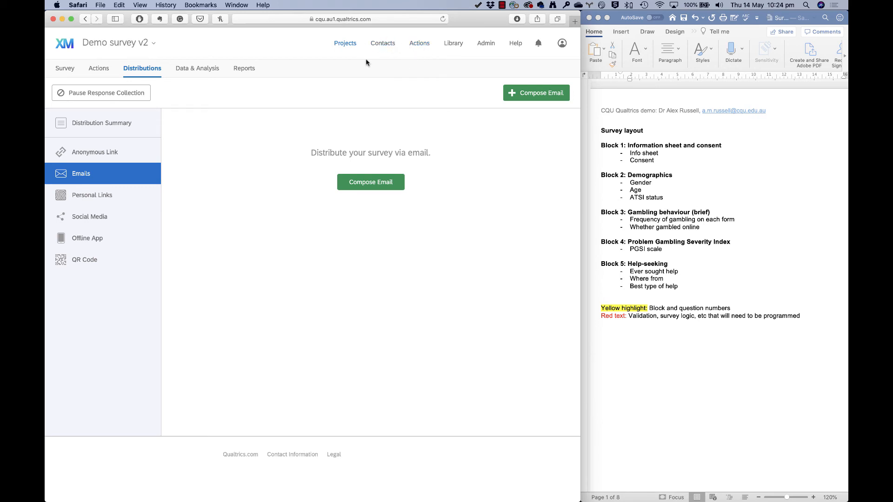
mouse_move(92, 195)
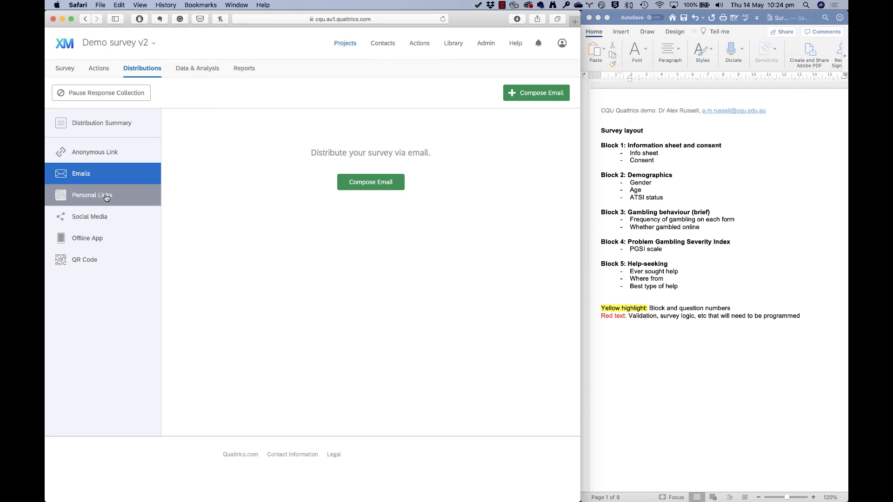
click(92, 194)
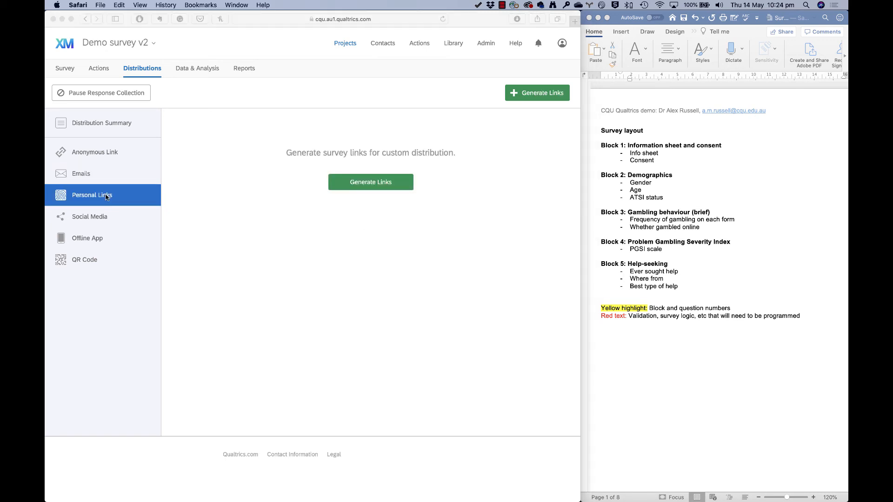
mouse_move(173, 230)
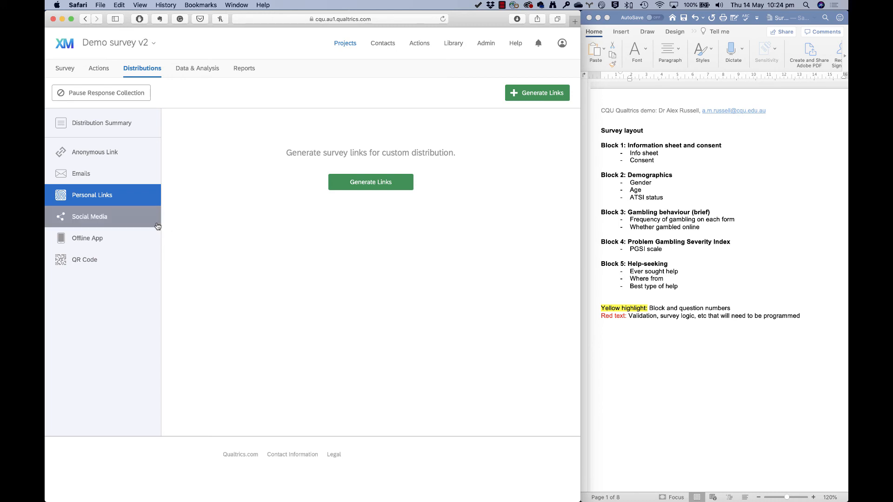
mouse_move(84, 260)
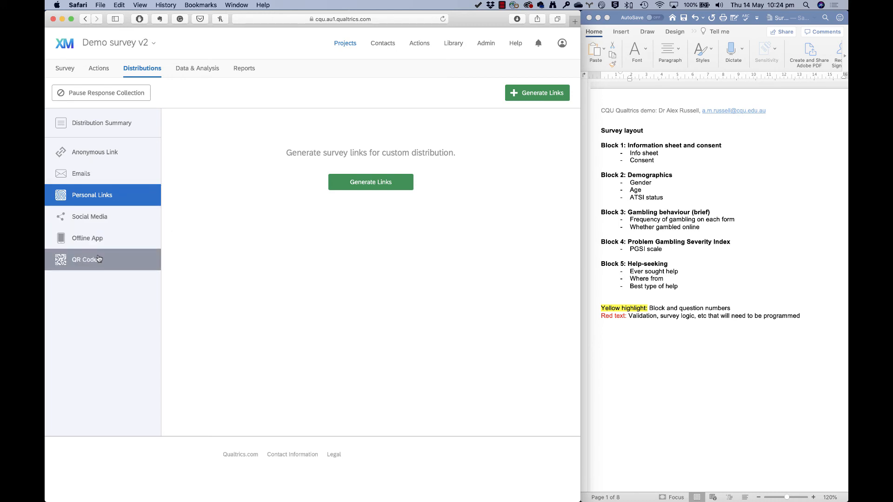
click(84, 259)
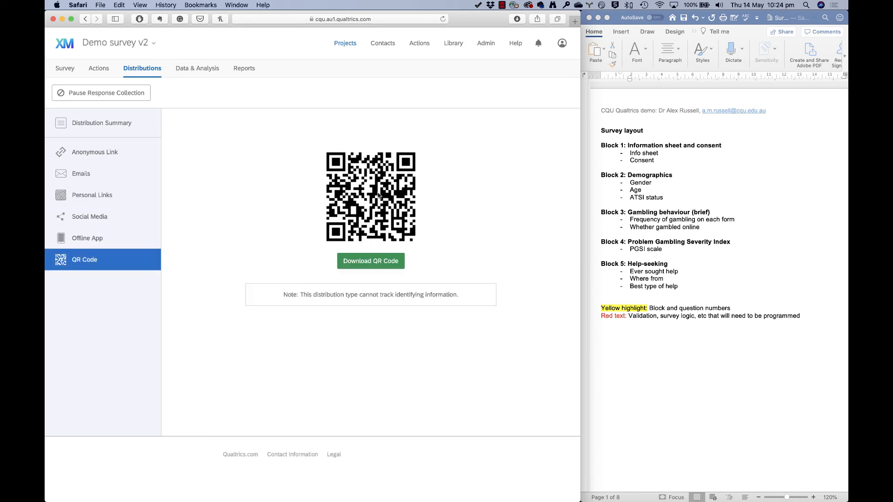
click(95, 151)
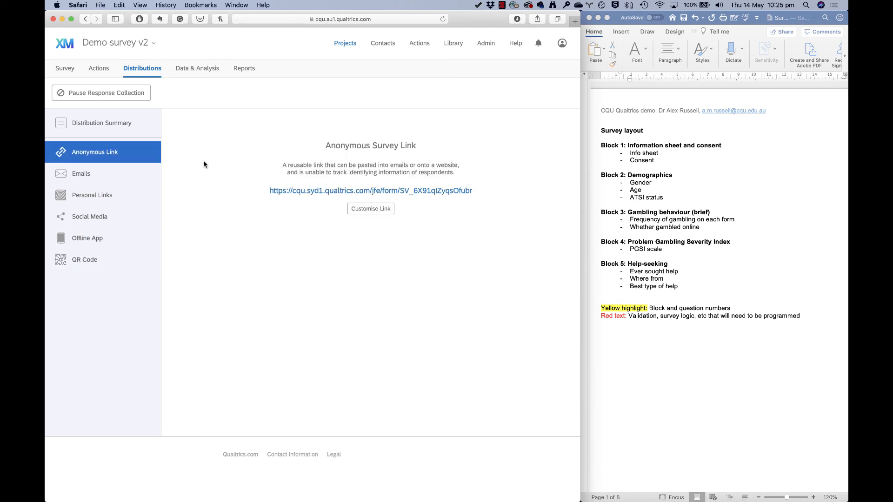
mouse_move(257, 197)
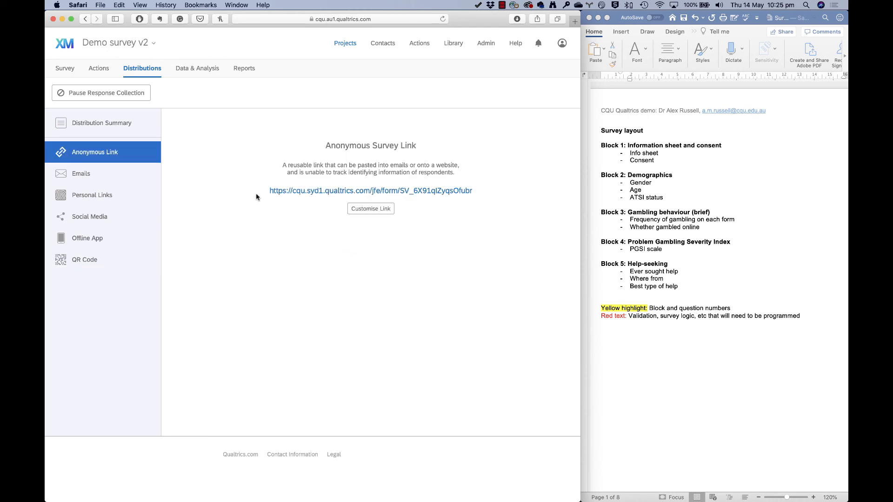
mouse_move(484, 192)
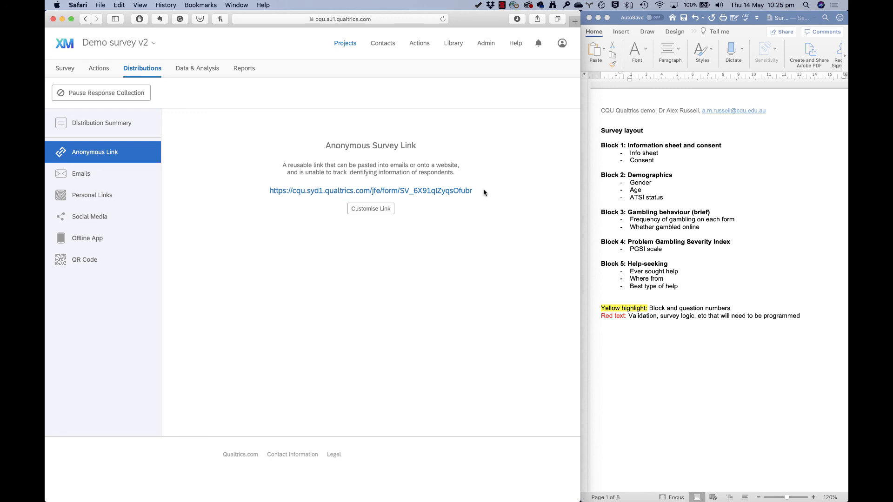
mouse_move(382, 39)
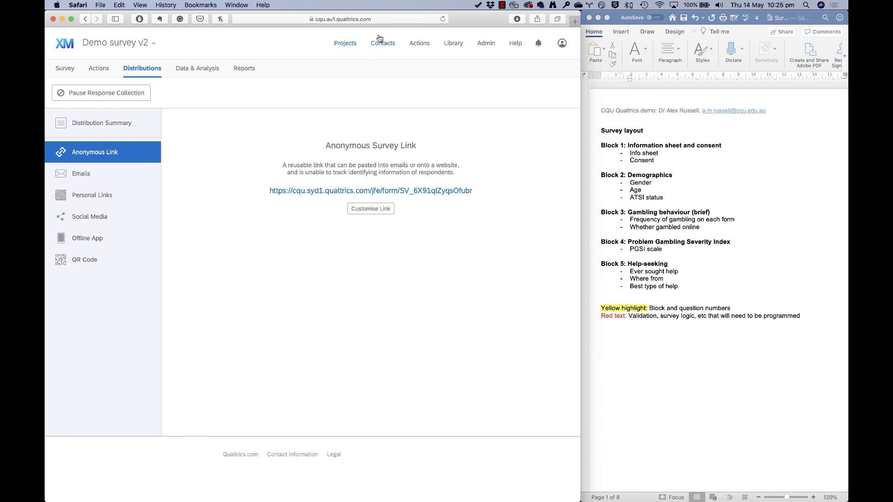
mouse_move(351, 255)
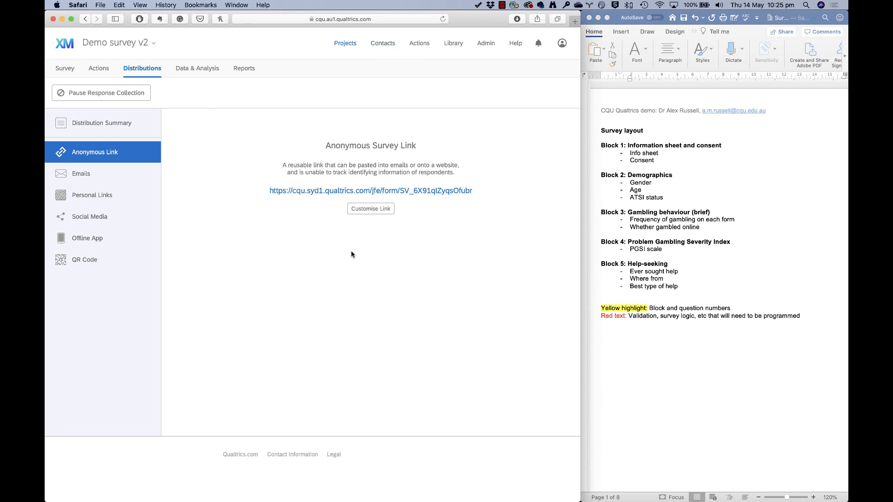
mouse_move(280, 199)
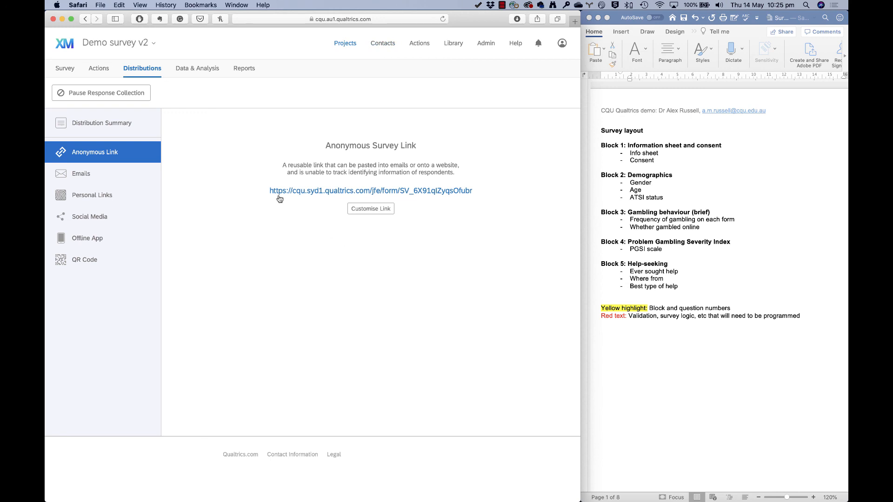
mouse_move(487, 194)
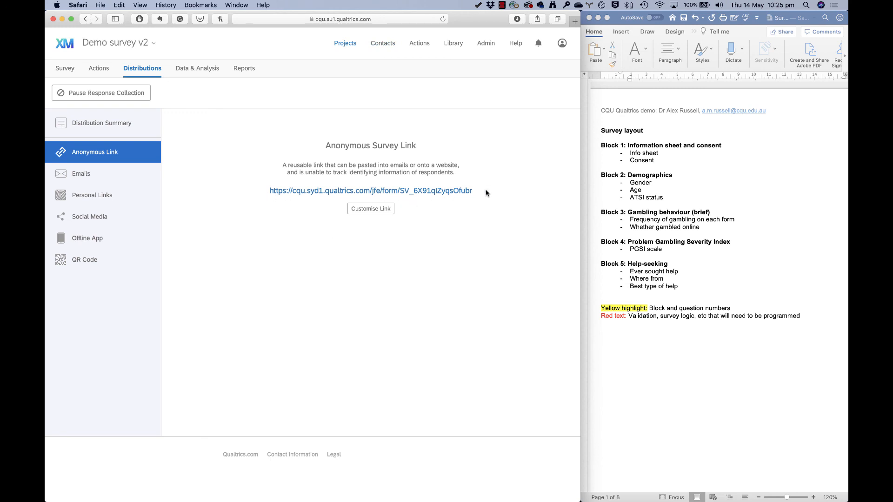